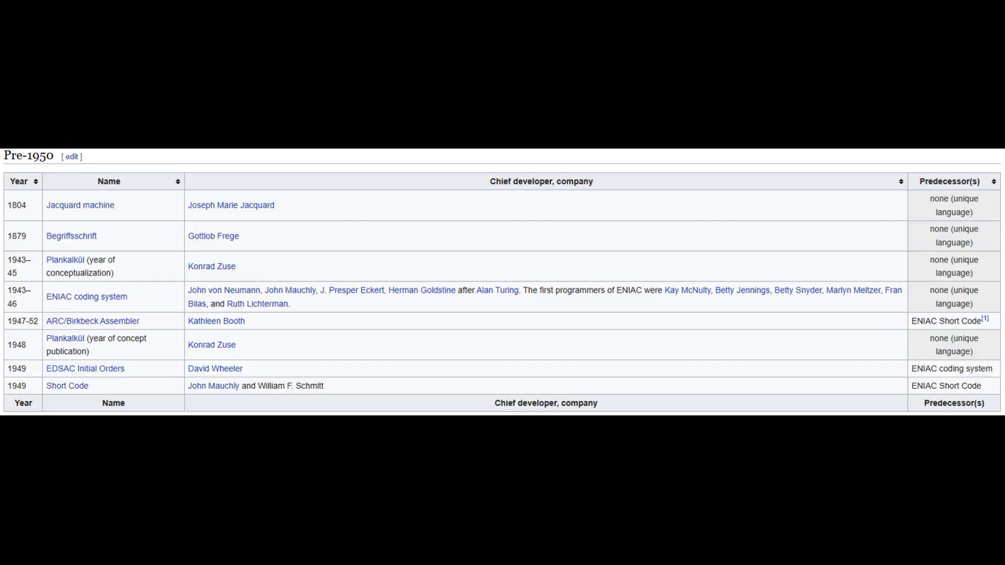
pyautogui.scroll(-3)
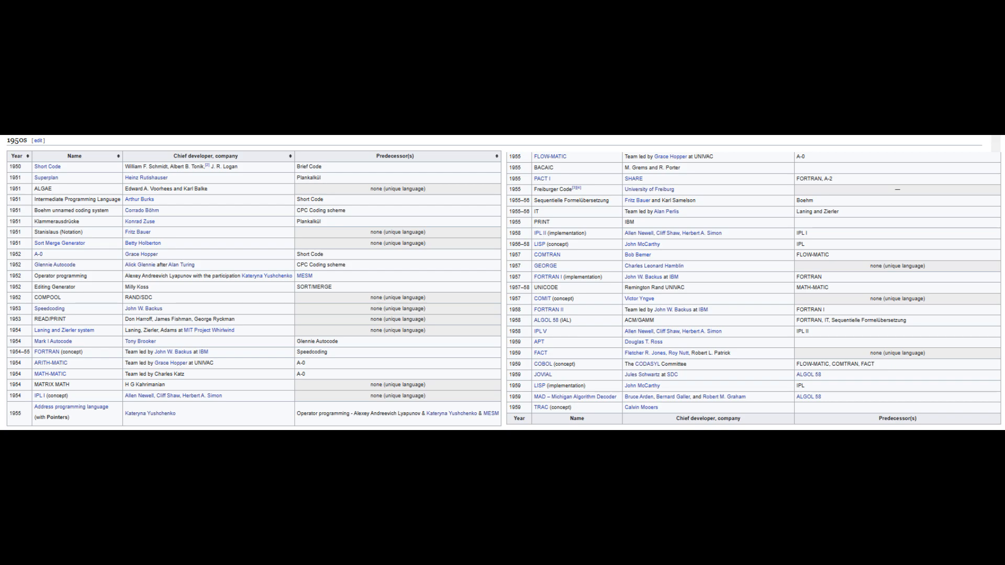
pyautogui.scroll(-3)
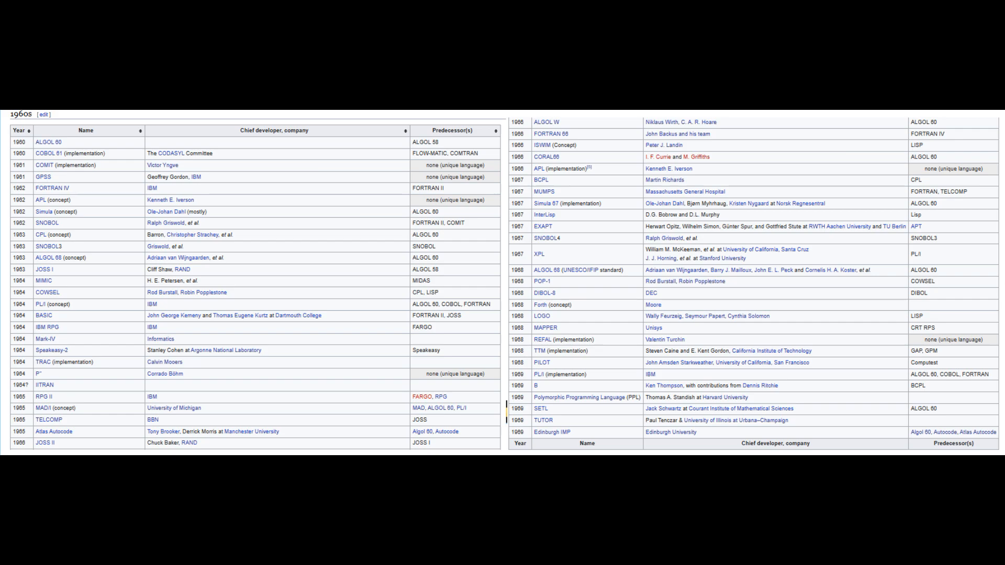
pyautogui.scroll(-3)
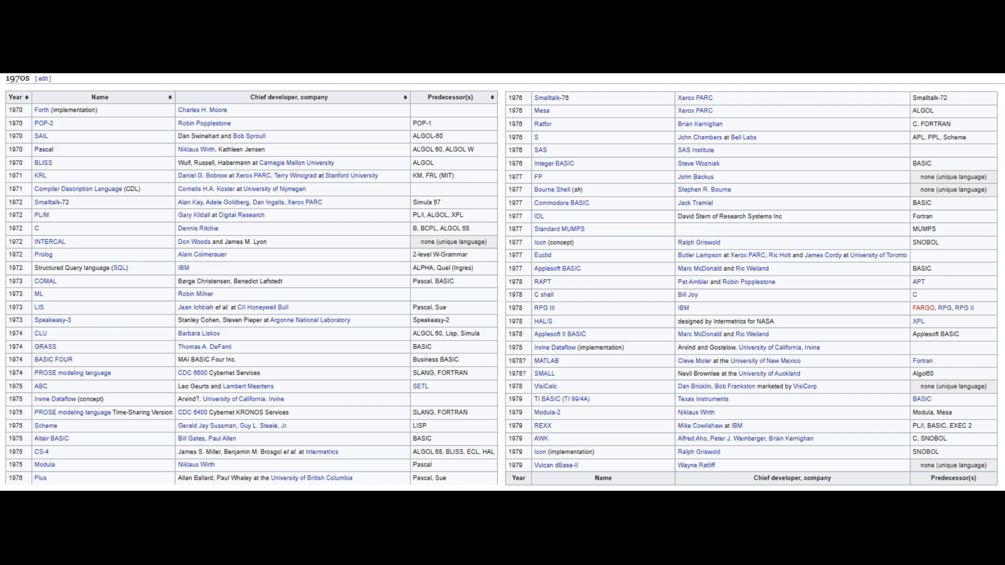
pyautogui.scroll(-3)
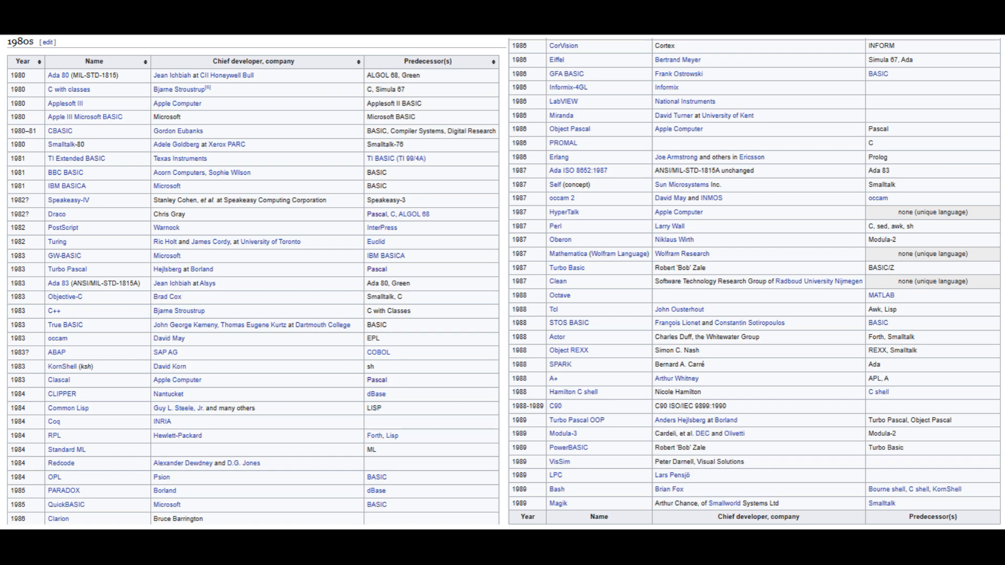
pyautogui.scroll(-3)
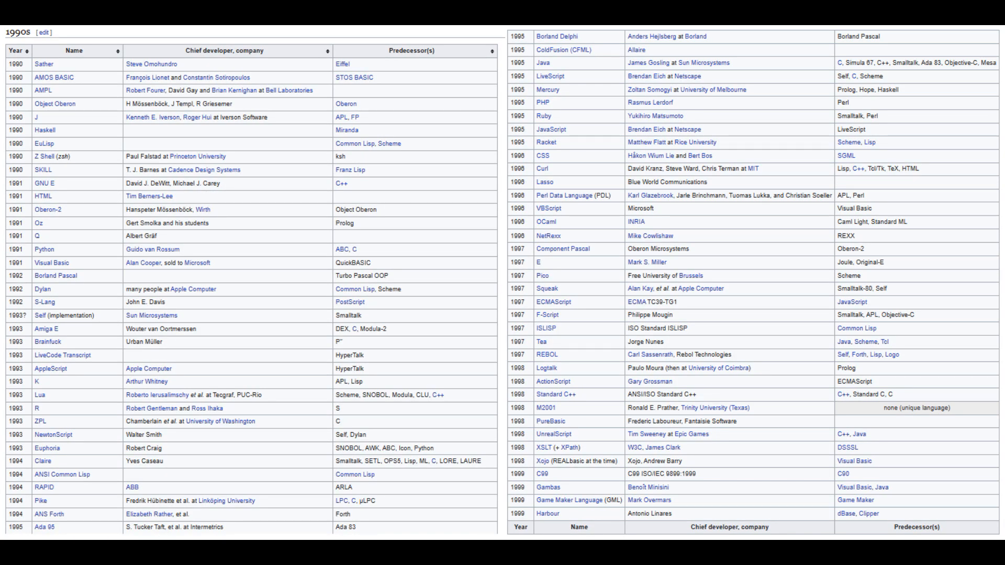
pyautogui.scroll(-3)
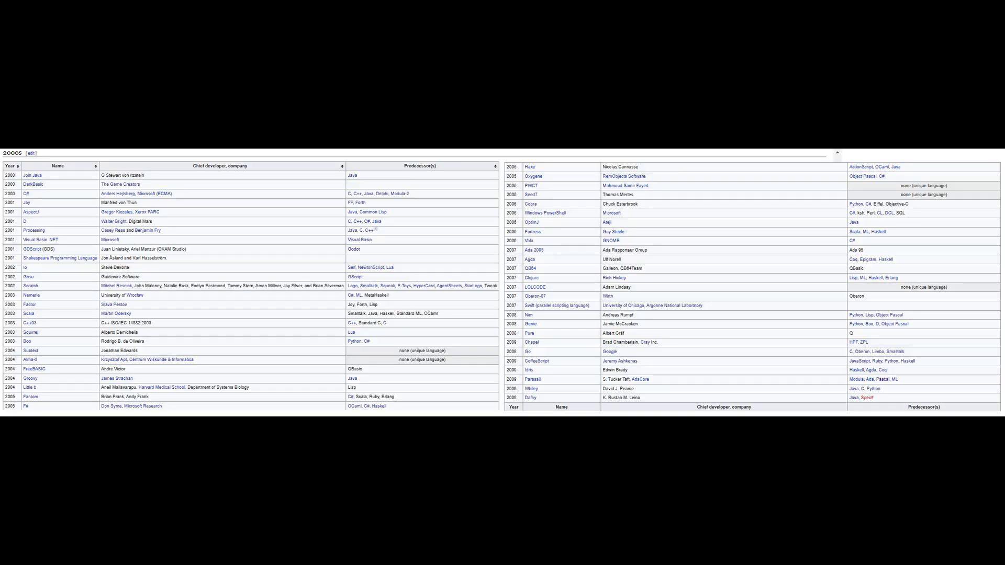
pyautogui.scroll(-3)
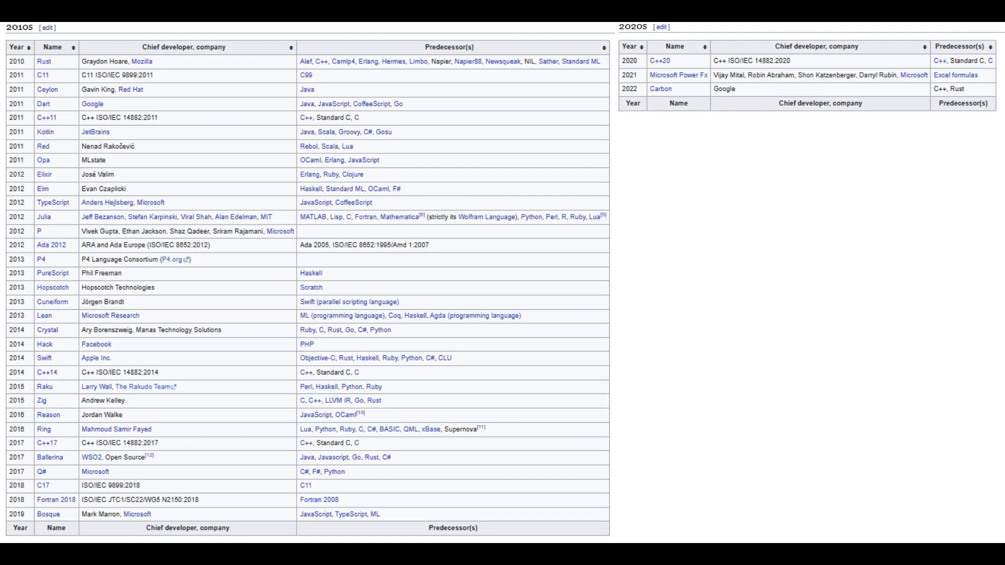